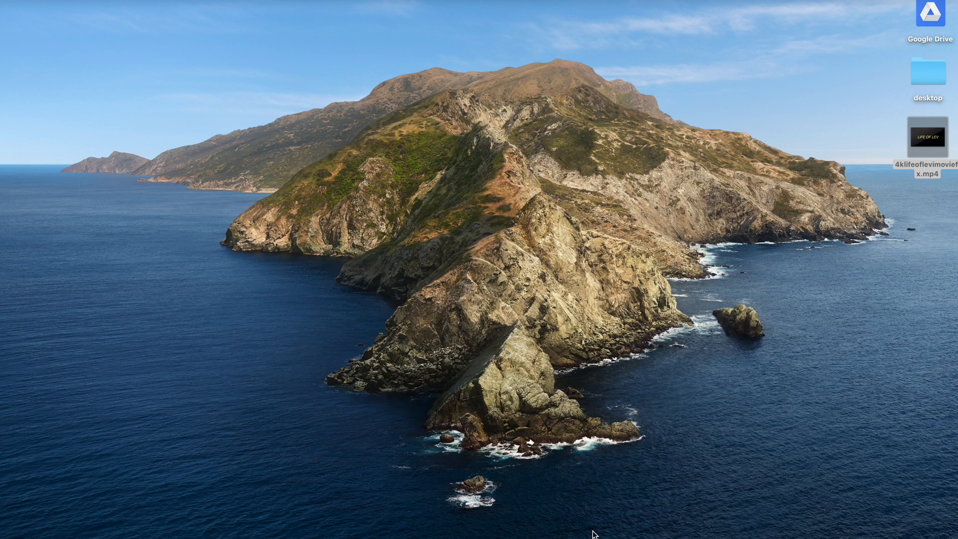
mouse_move(562, 533)
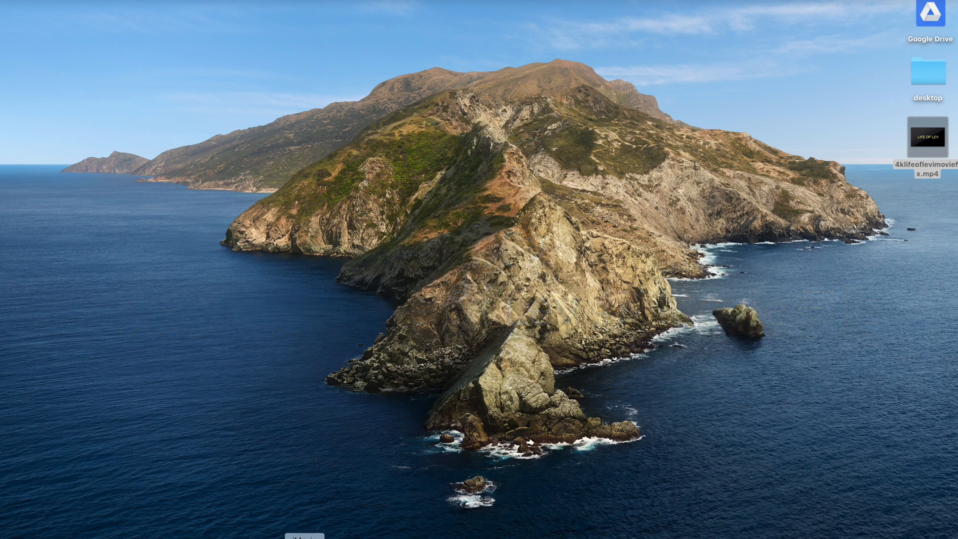
- From the Projects view, create a new Movie project, My Movie 3
left_click(304, 537)
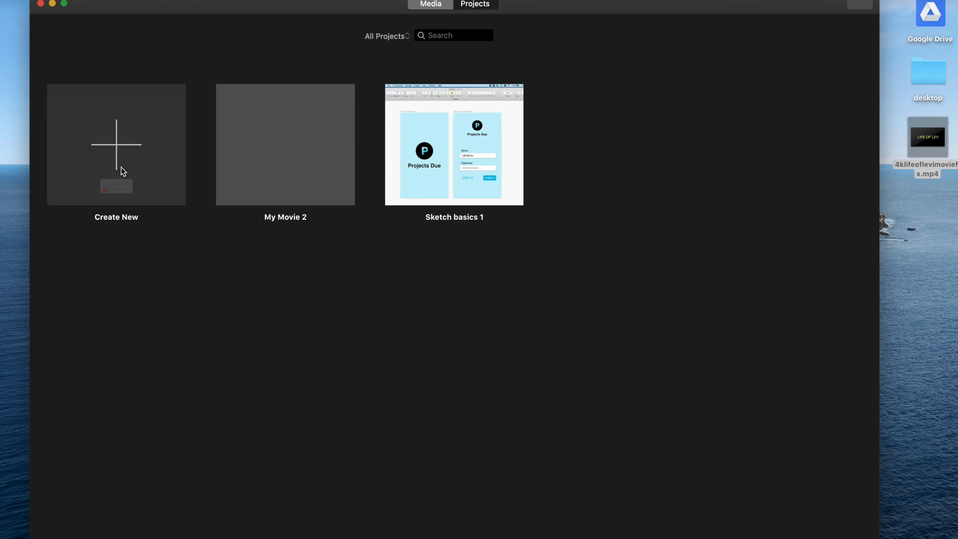
left_click(116, 145)
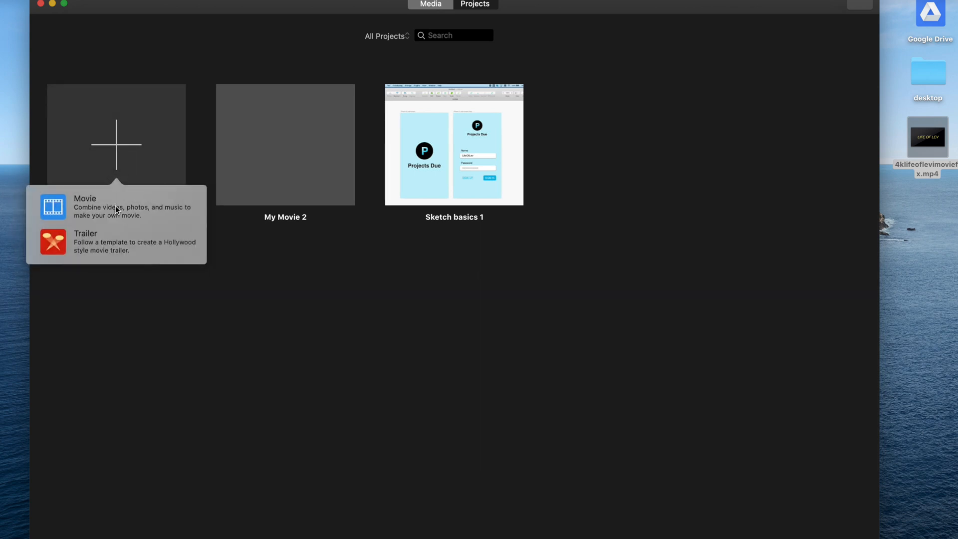
left_click(85, 197)
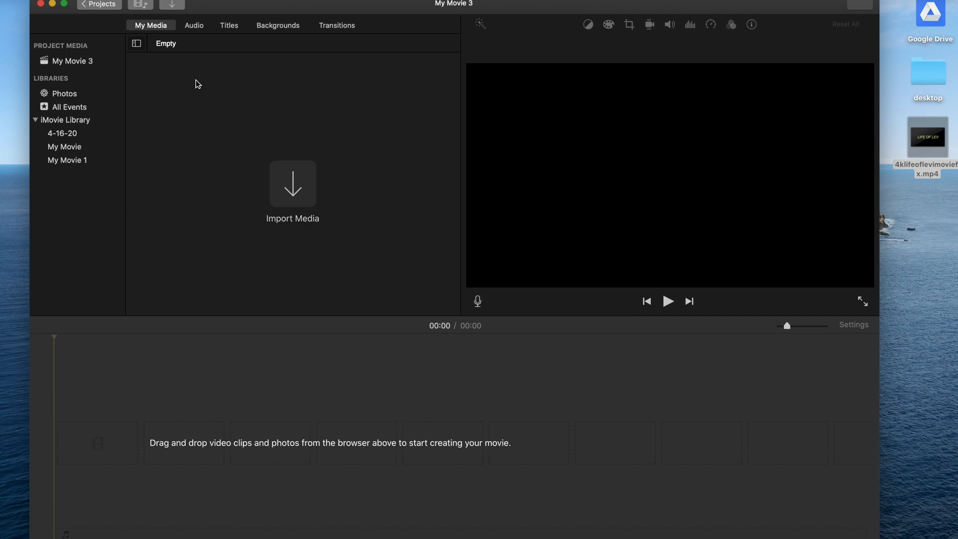
mouse_move(279, 143)
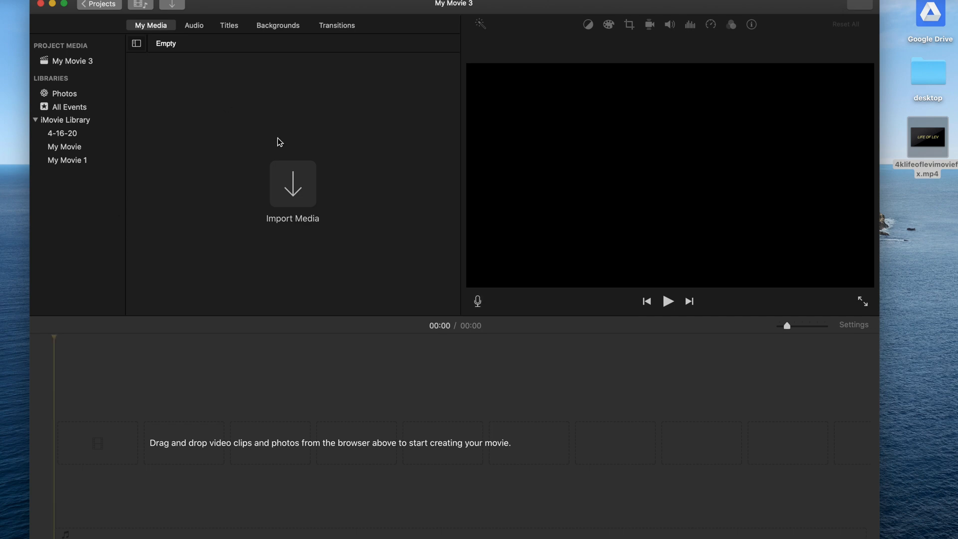
- Import 4klifeoflevimoviefix.mp4 and select the LIFE OF LEV clip for the timeline
left_click(292, 183)
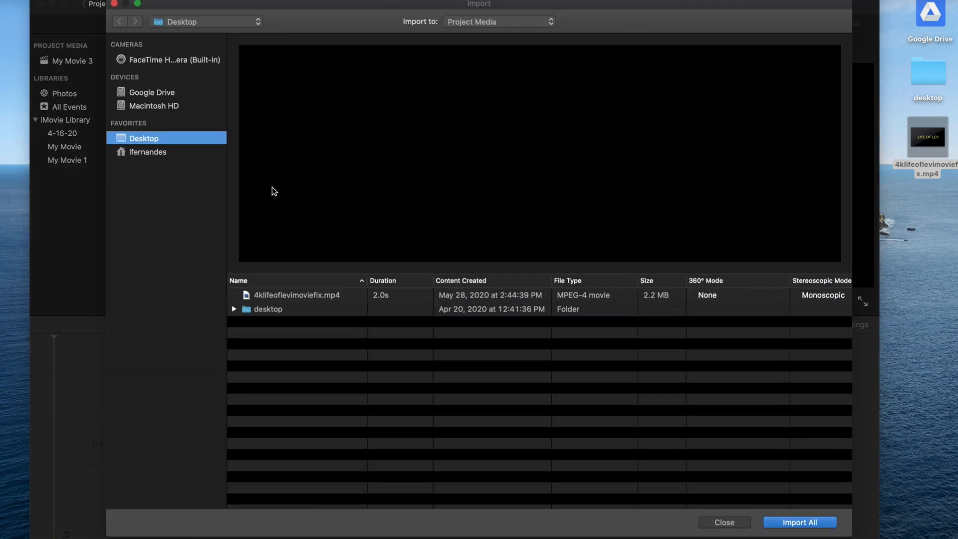
mouse_move(275, 302)
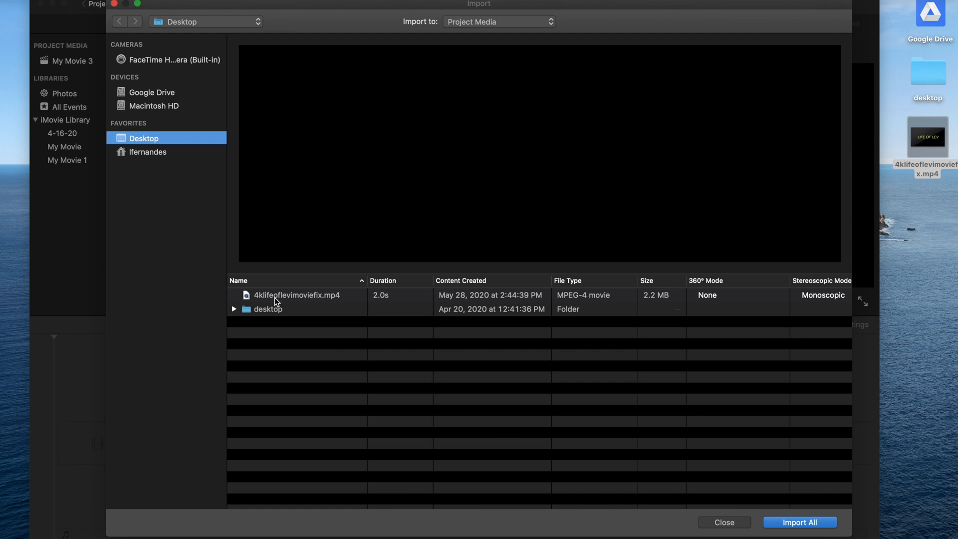
mouse_move(261, 301)
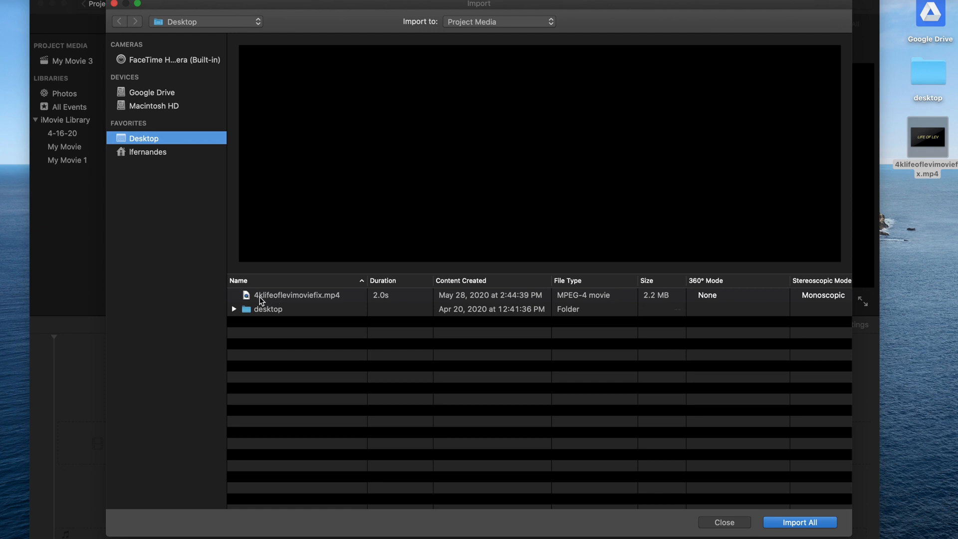
mouse_move(299, 300)
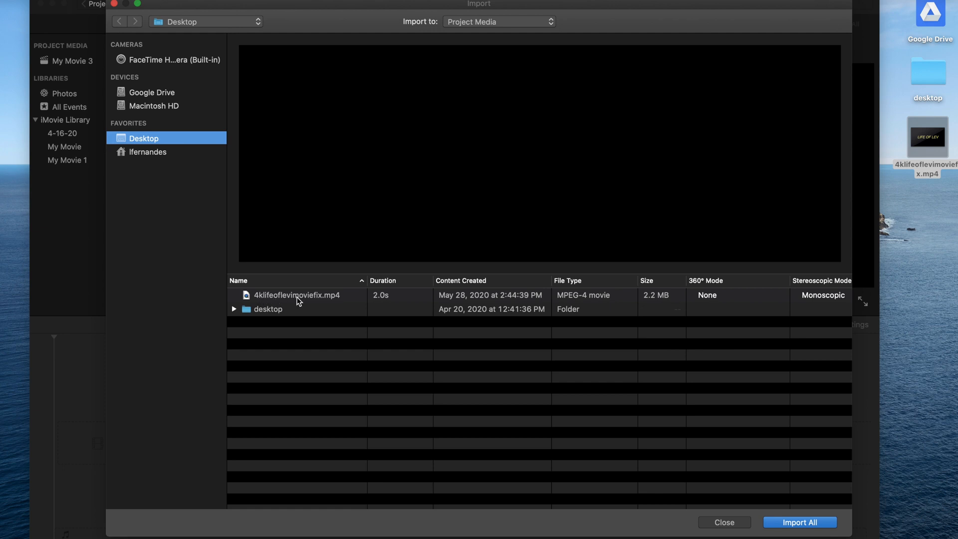
left_click(296, 295)
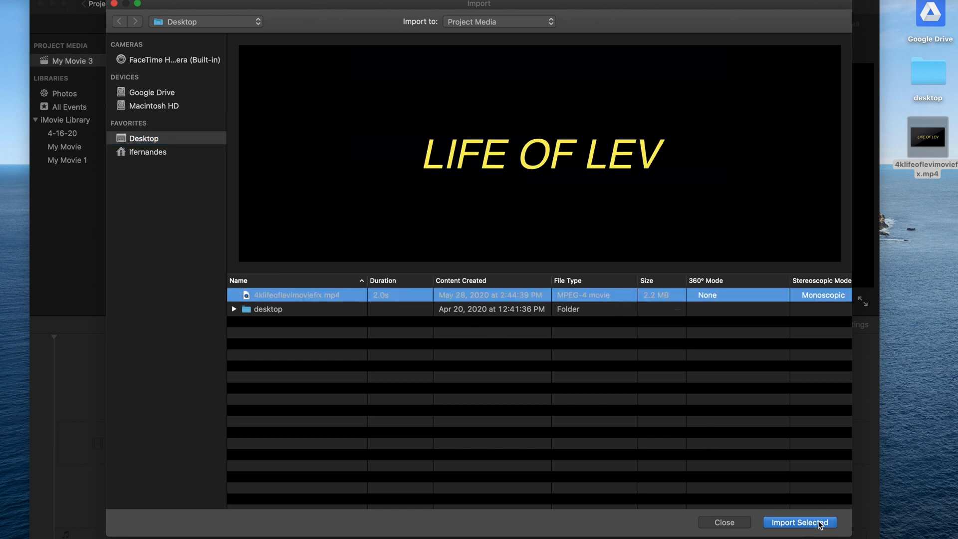
left_click(799, 521)
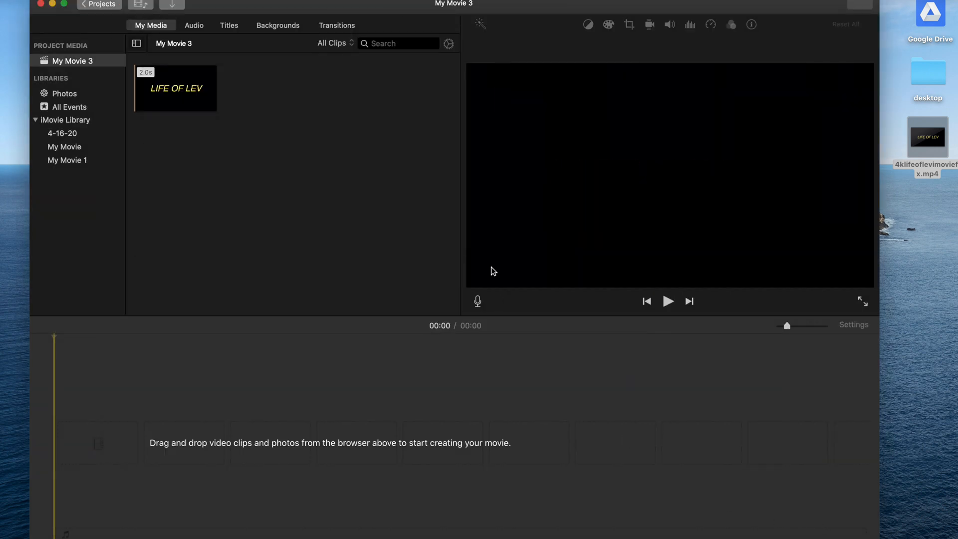
left_click(175, 88)
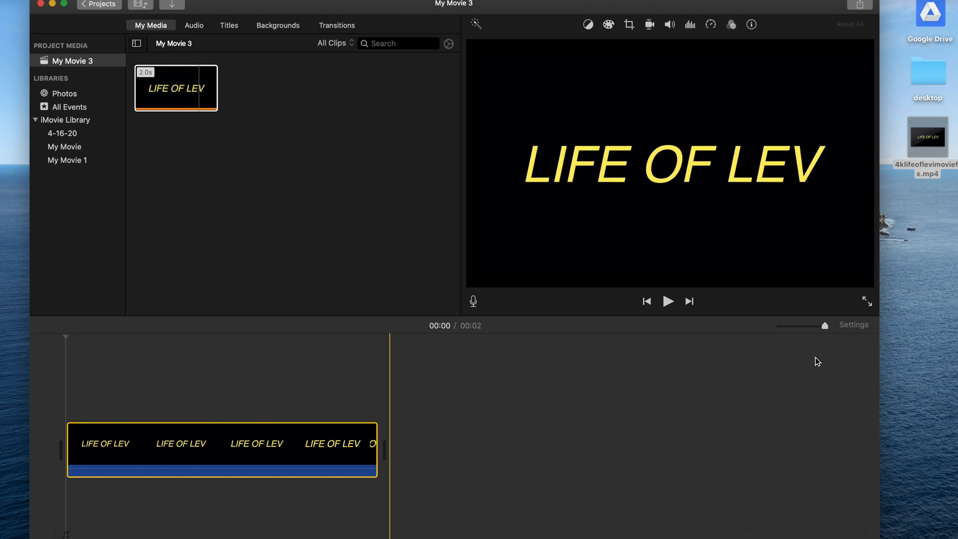
- Check Project Settings shows 4K, glance at the desktop files, and return to iMovie
left_click(854, 324)
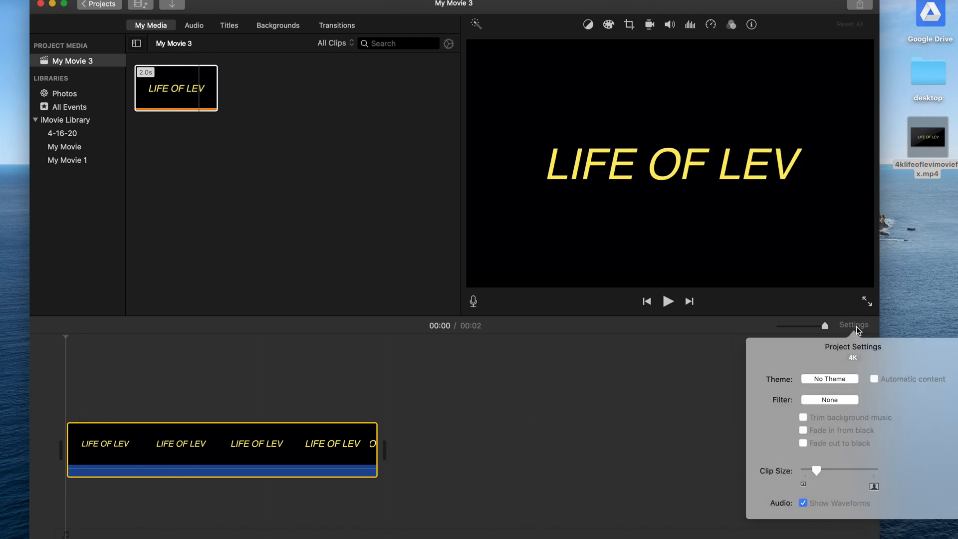
mouse_move(867, 357)
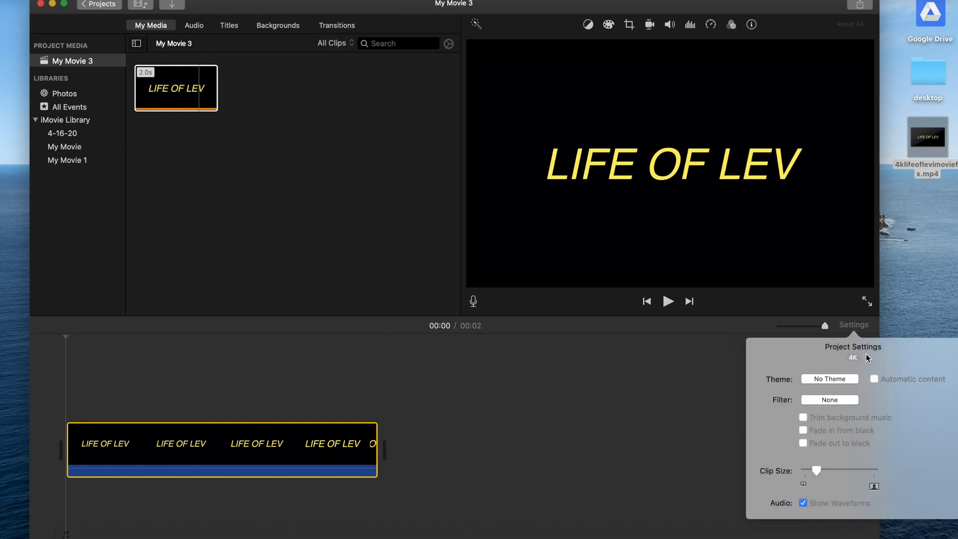
mouse_move(864, 321)
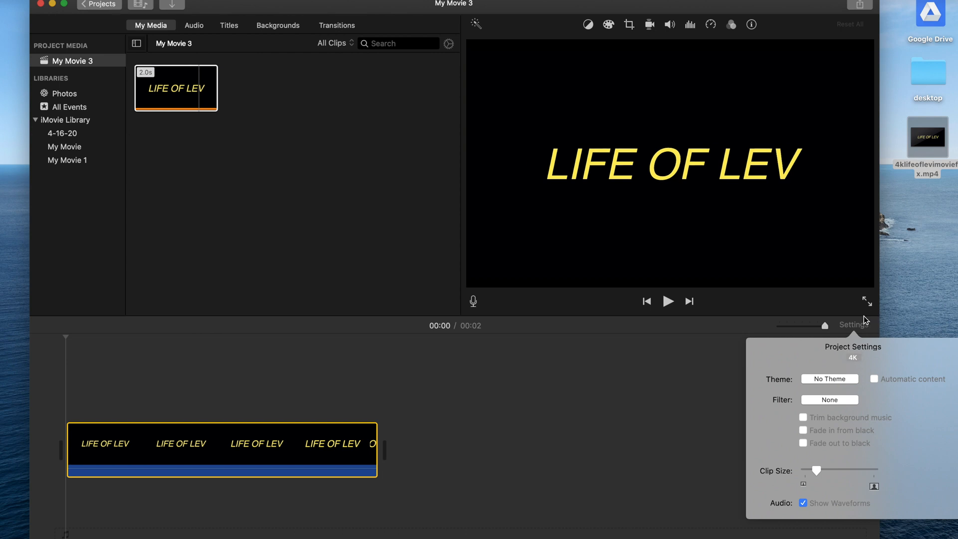
left_click(853, 325)
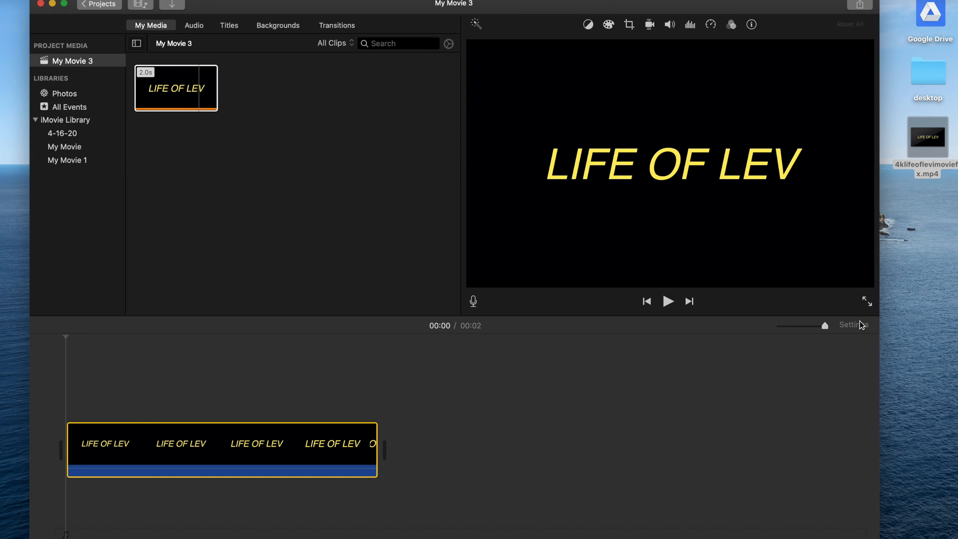
left_click(221, 443)
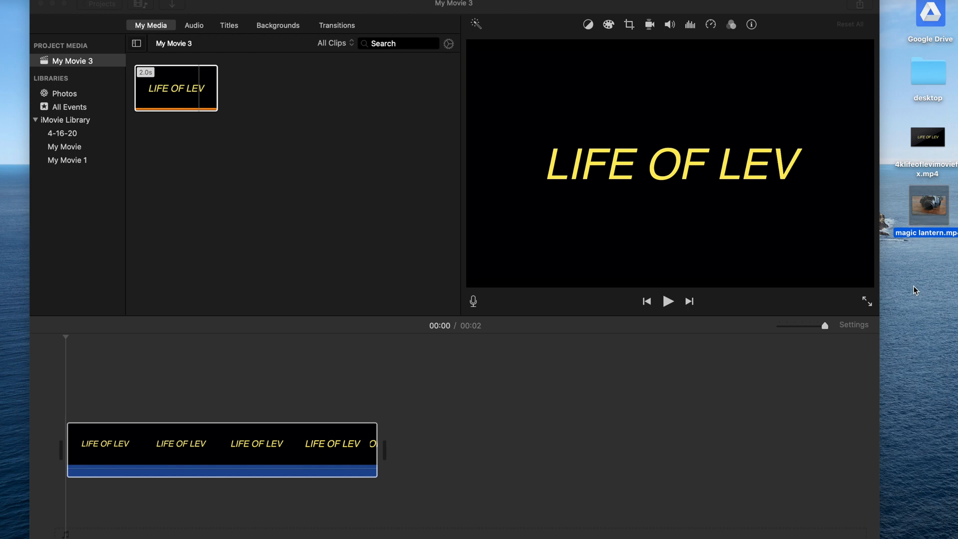
left_click(853, 324)
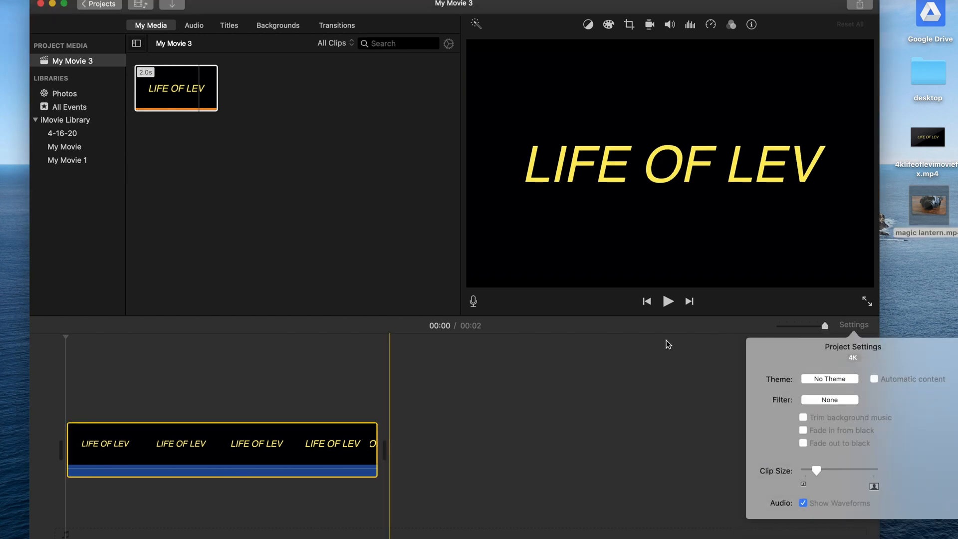
mouse_move(605, 347)
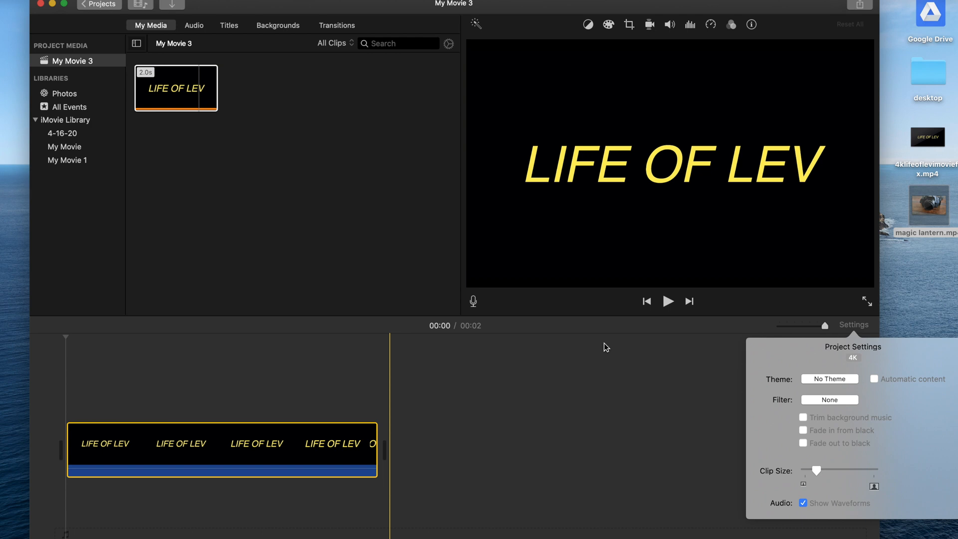
mouse_move(548, 388)
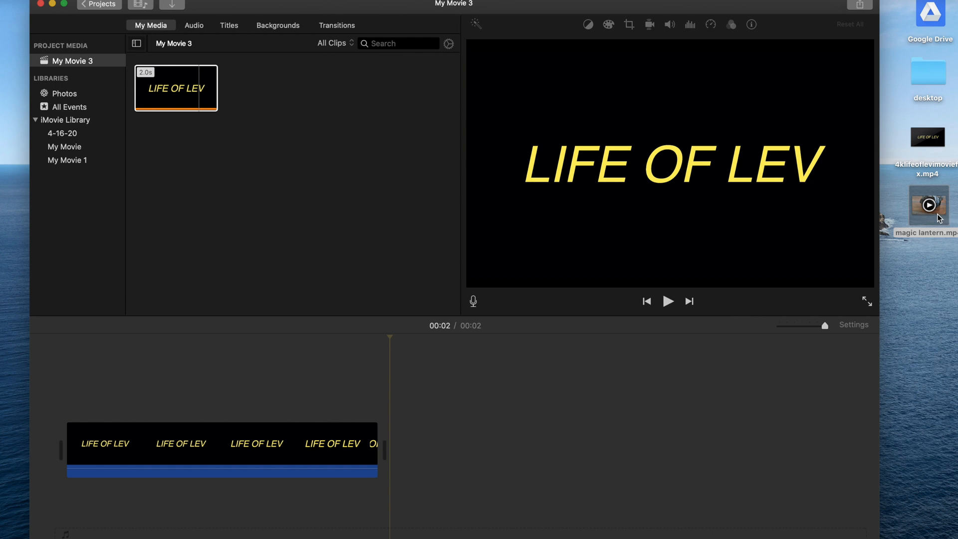
- Show Get Info for magic lantern.mp4 in Finder (8:42 MPEG-4, 1280×720)
right_click(928, 203)
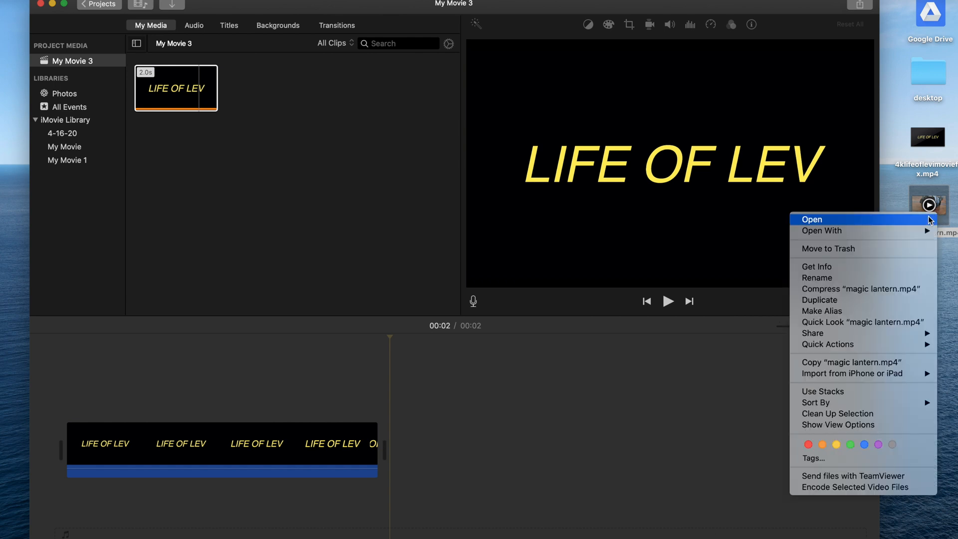
left_click(816, 267)
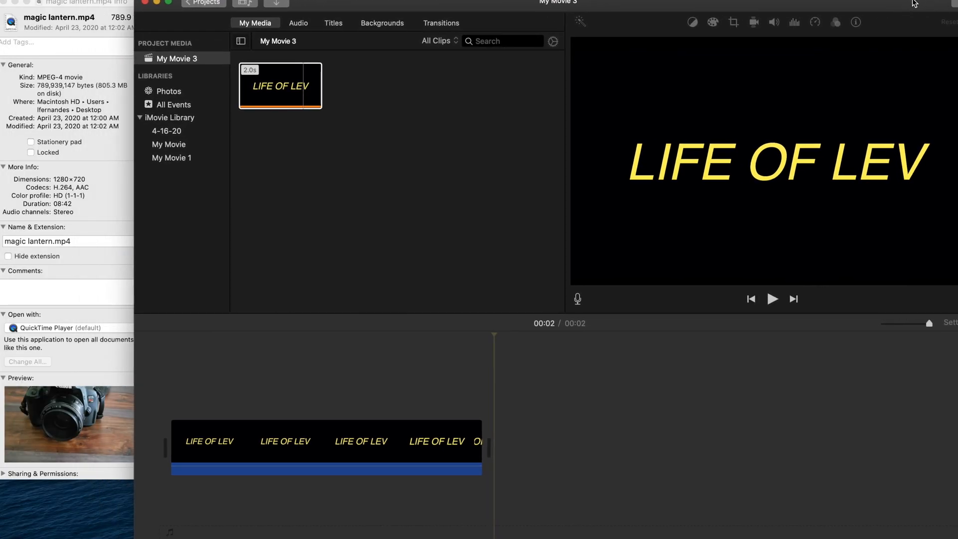
mouse_move(66, 186)
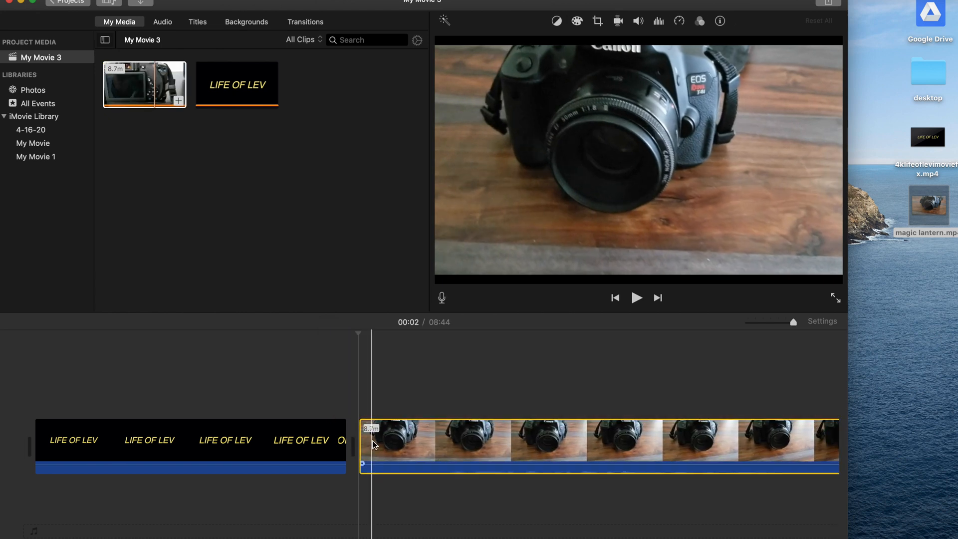
- Re-check Project Settings twice to confirm My Movie 3 is still 4K
left_click(822, 320)
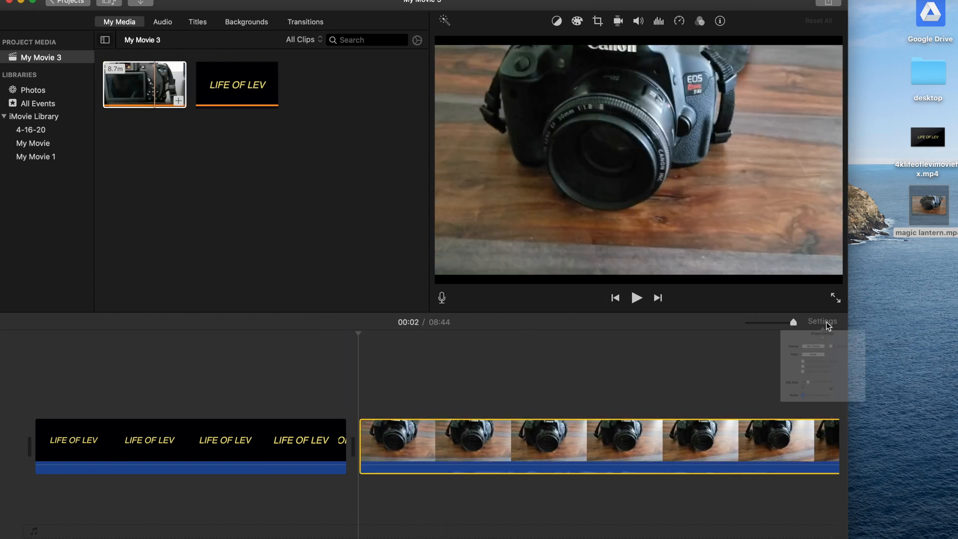
left_click(821, 321)
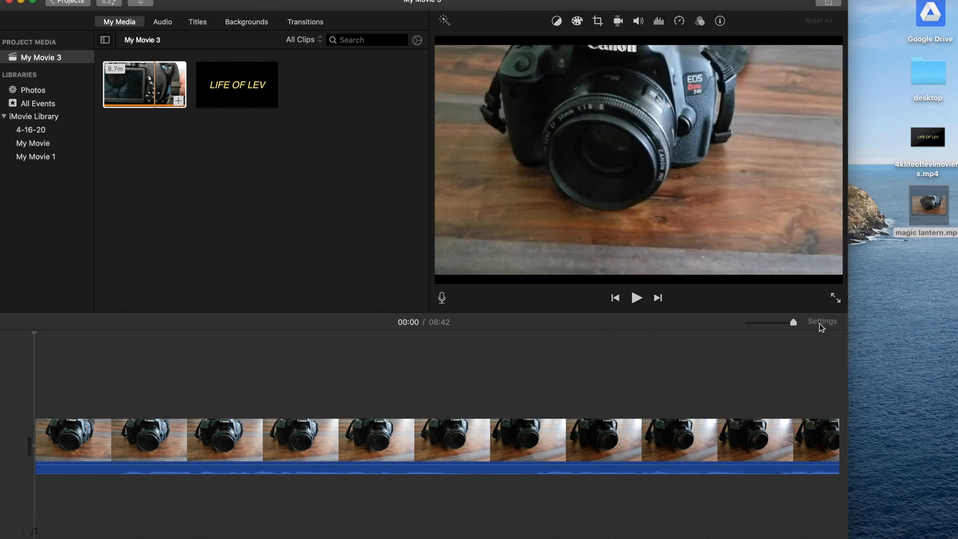
left_click(822, 321)
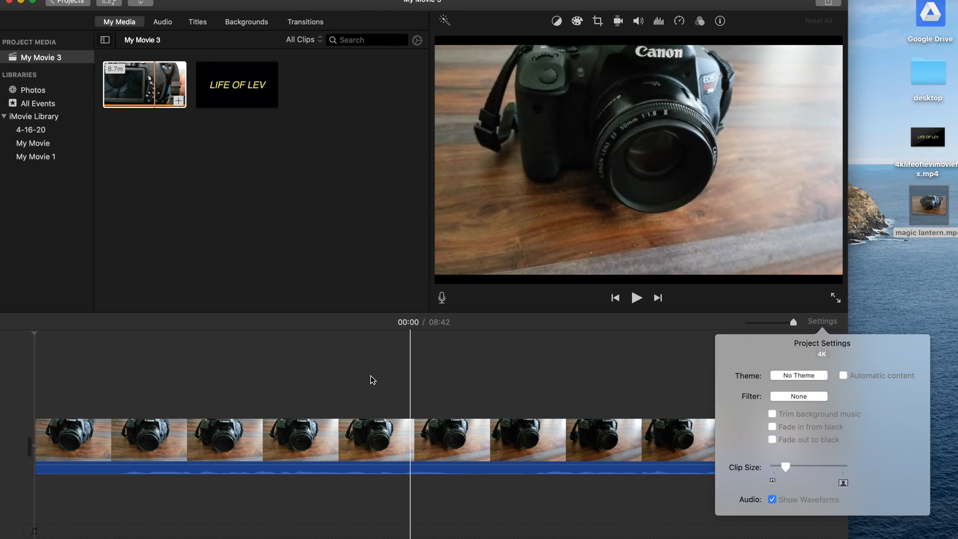
left_click(72, 406)
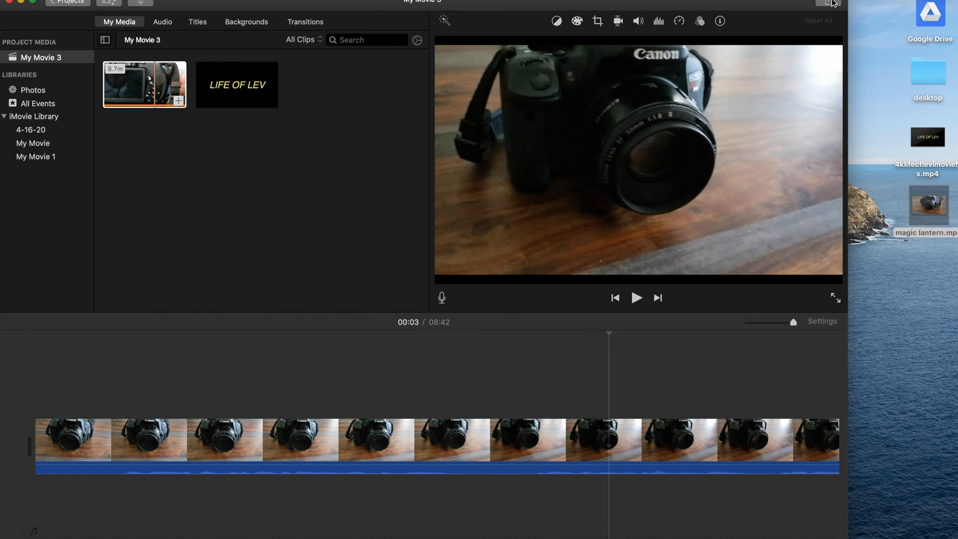
- Share to File, confirm 4K in the Resolution popup, and continue with Next
left_click(812, 4)
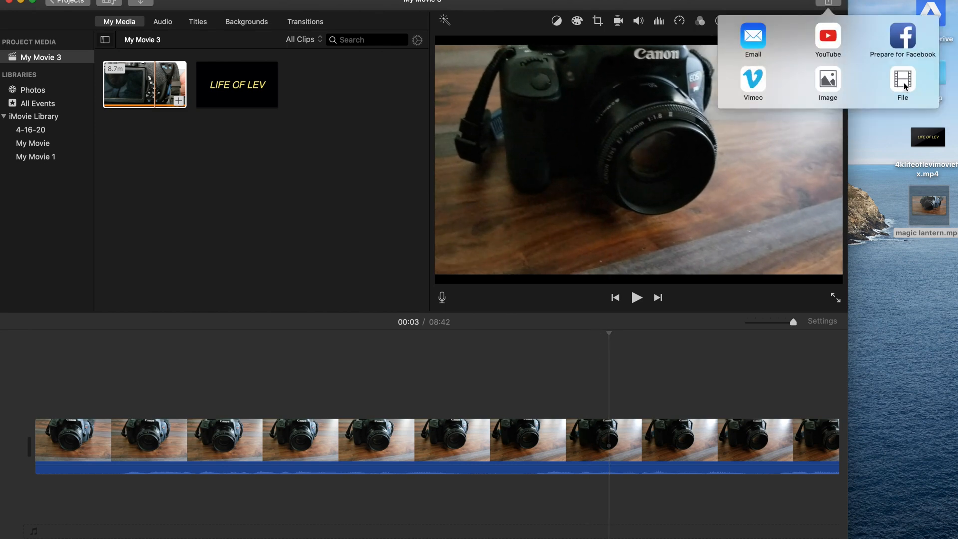
left_click(902, 86)
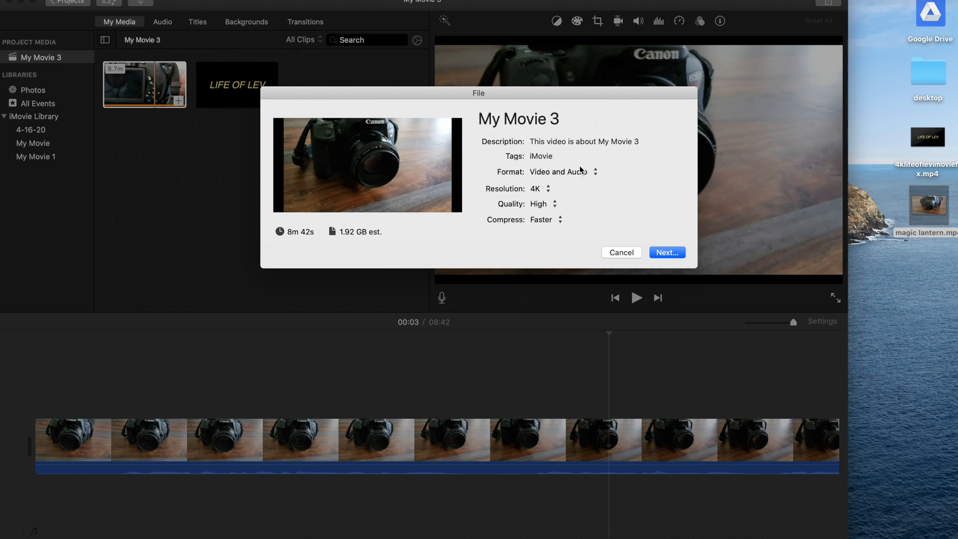
left_click(538, 188)
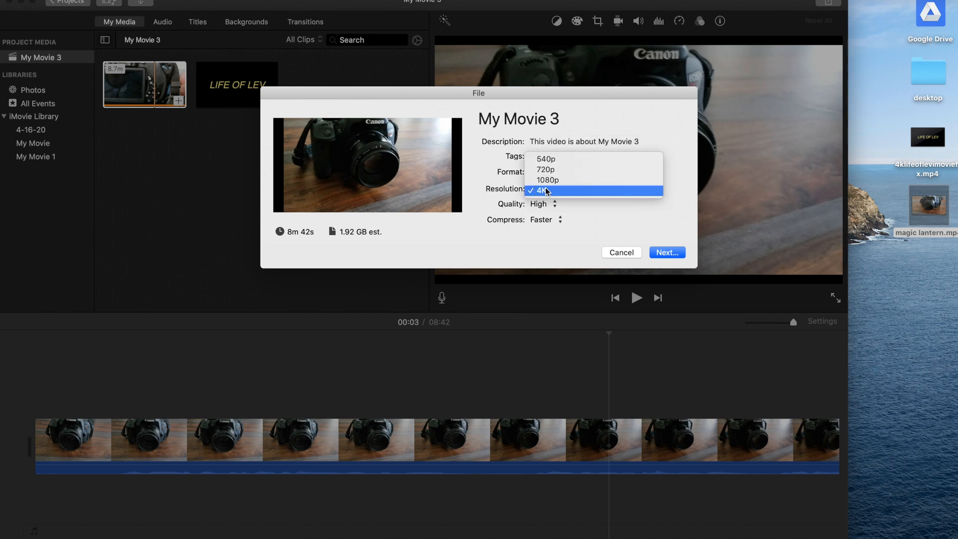
mouse_move(555, 169)
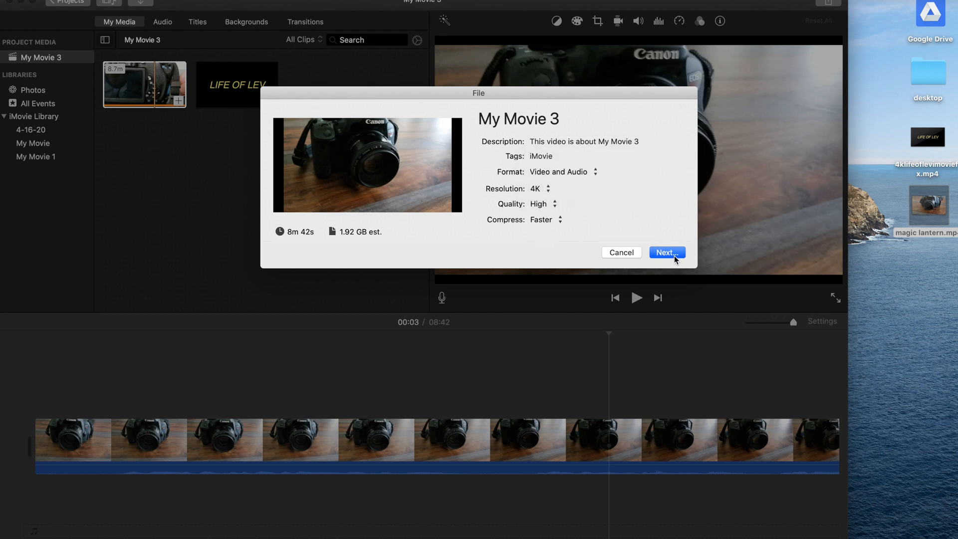
left_click(666, 253)
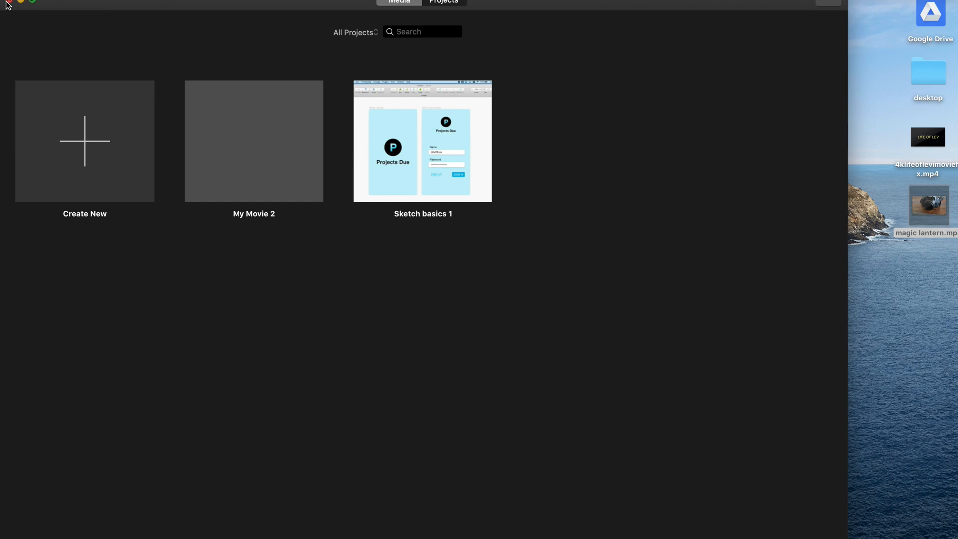
mouse_move(21, 3)
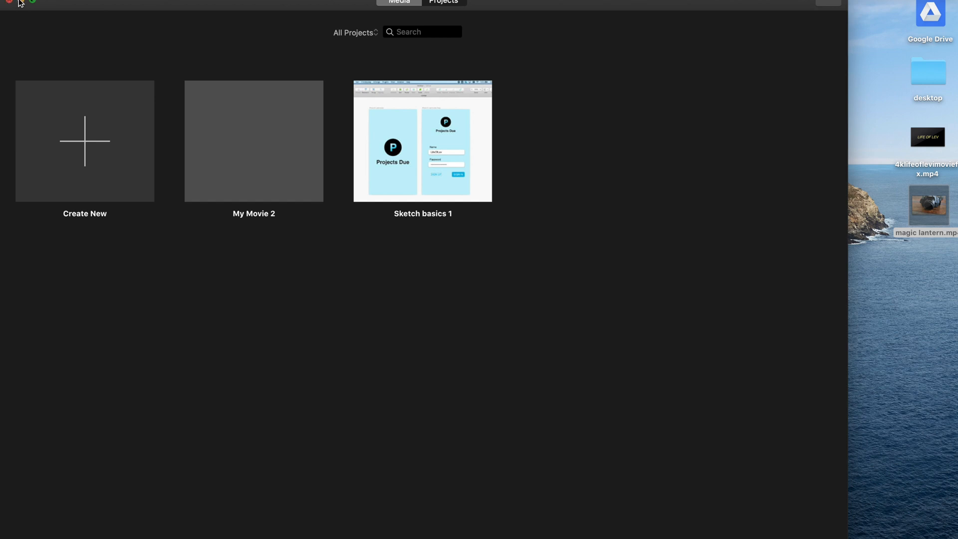
- Quit iMovie via the projects window's red close button
left_click(9, 2)
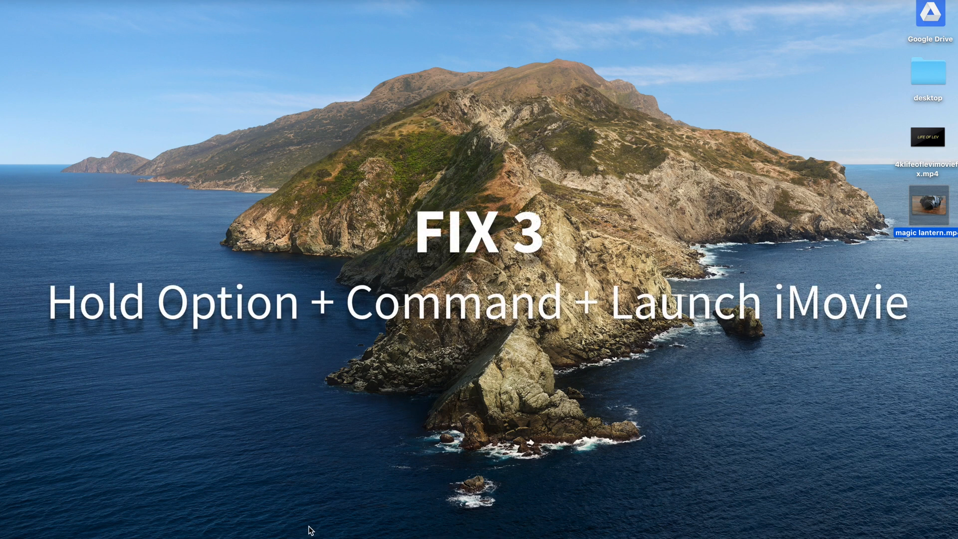
mouse_move(308, 529)
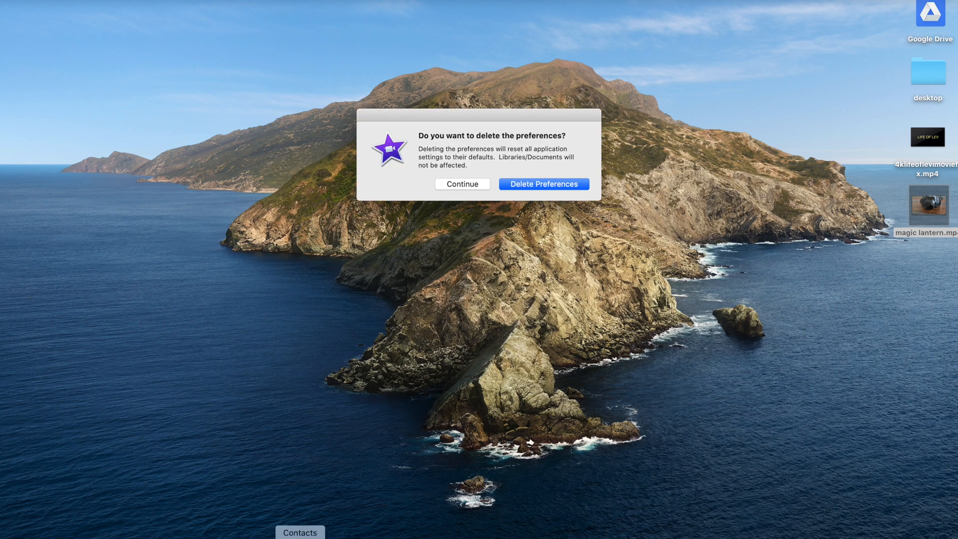
mouse_move(392, 103)
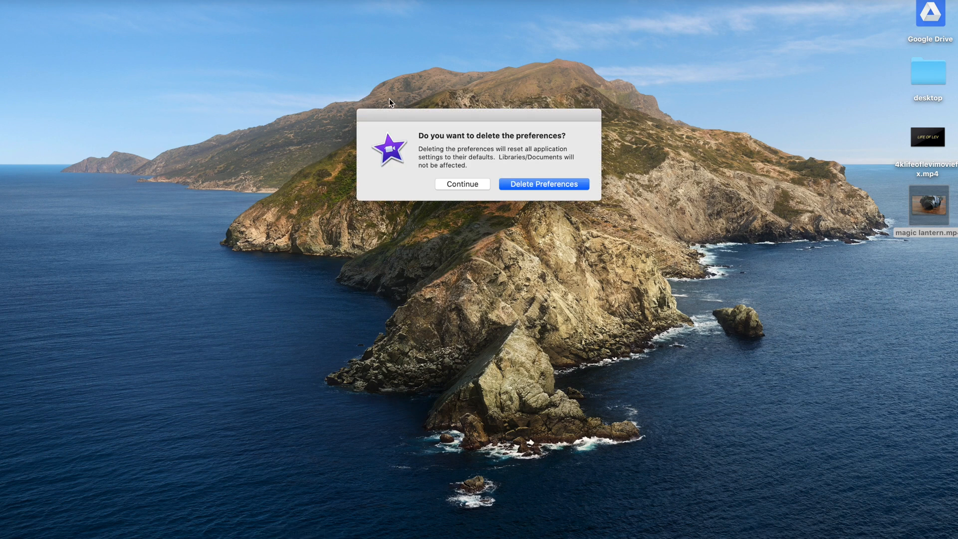
mouse_move(600, 191)
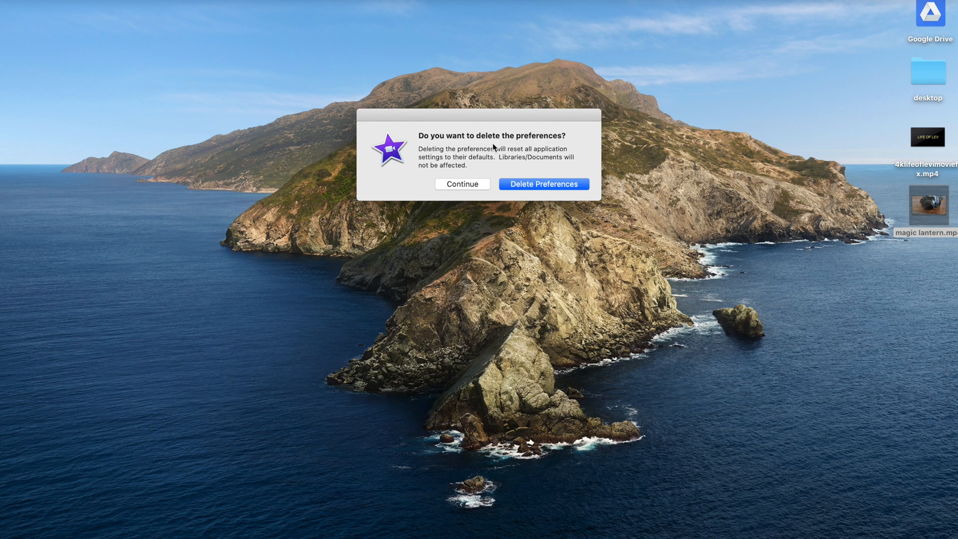
mouse_move(480, 158)
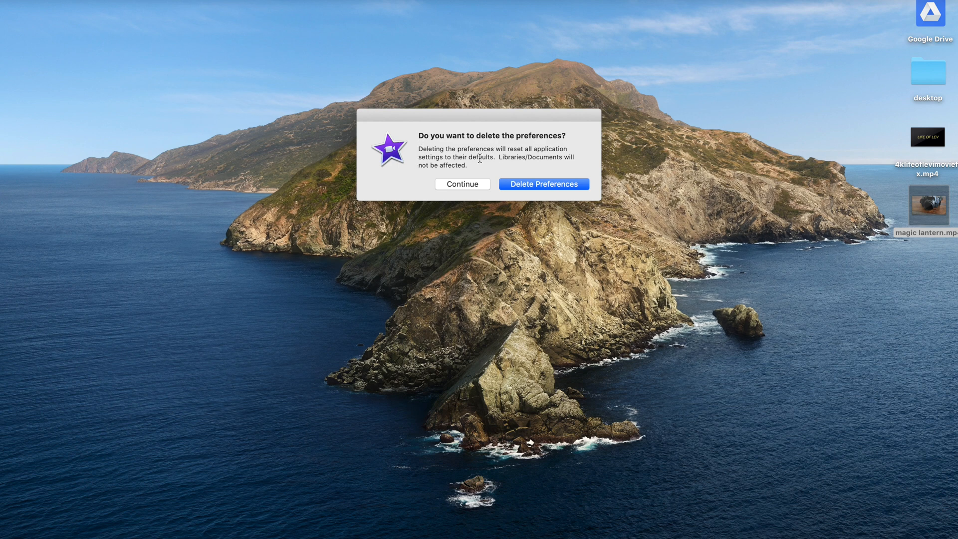
mouse_move(552, 149)
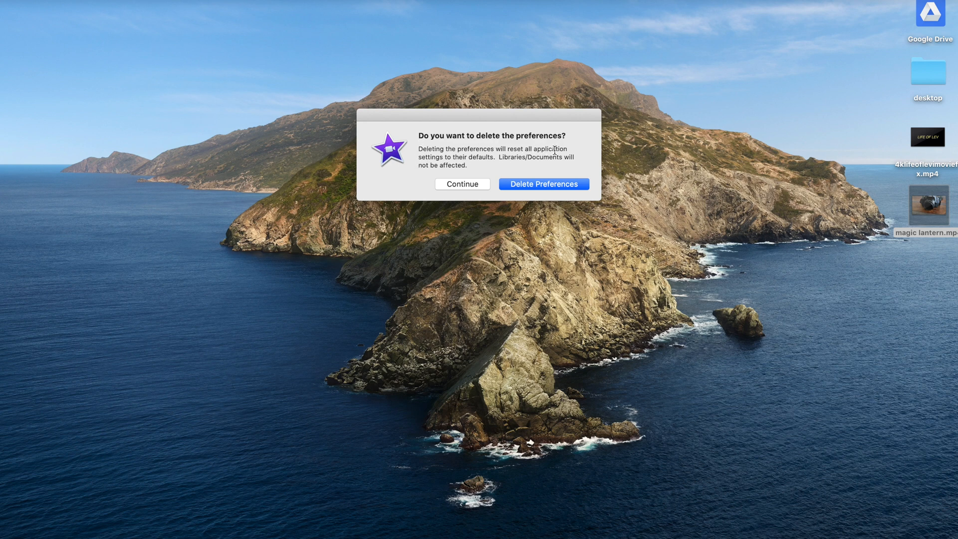
mouse_move(495, 158)
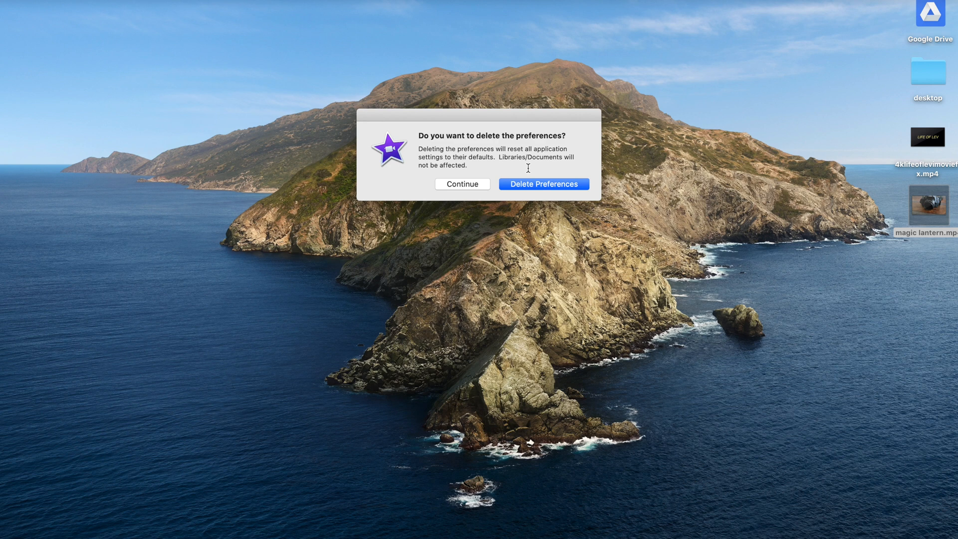
mouse_move(527, 184)
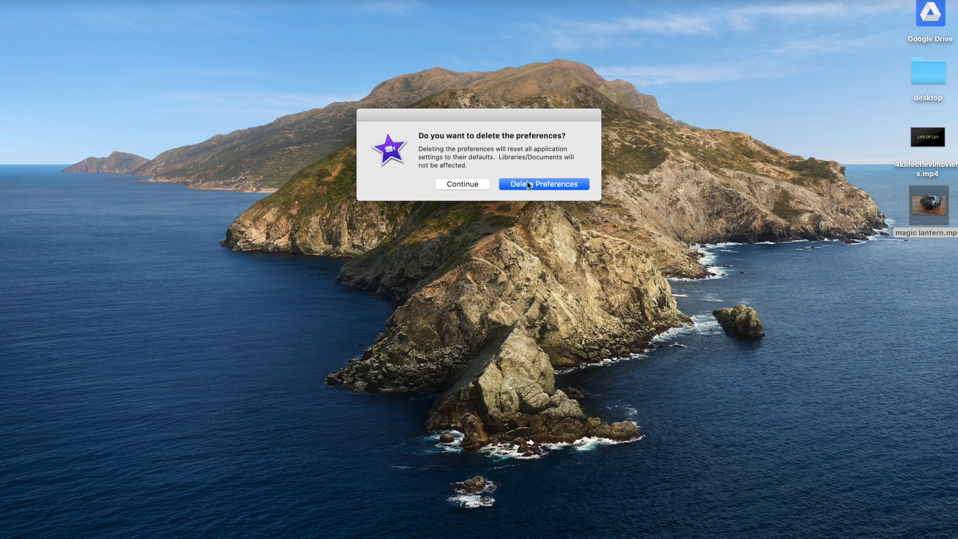
- Choose Delete Preferences in the relaunch prompt to reset iMovie's settings
left_click(543, 183)
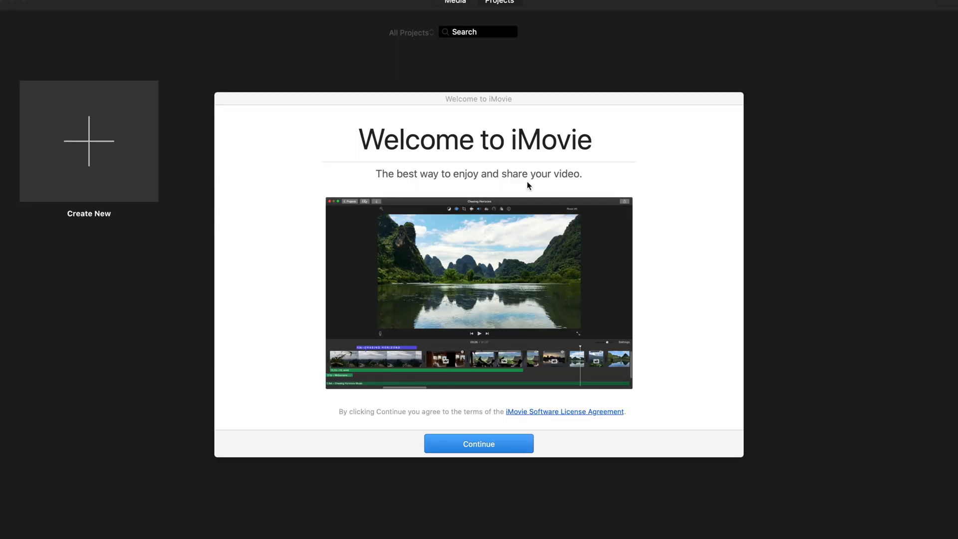
mouse_move(527, 198)
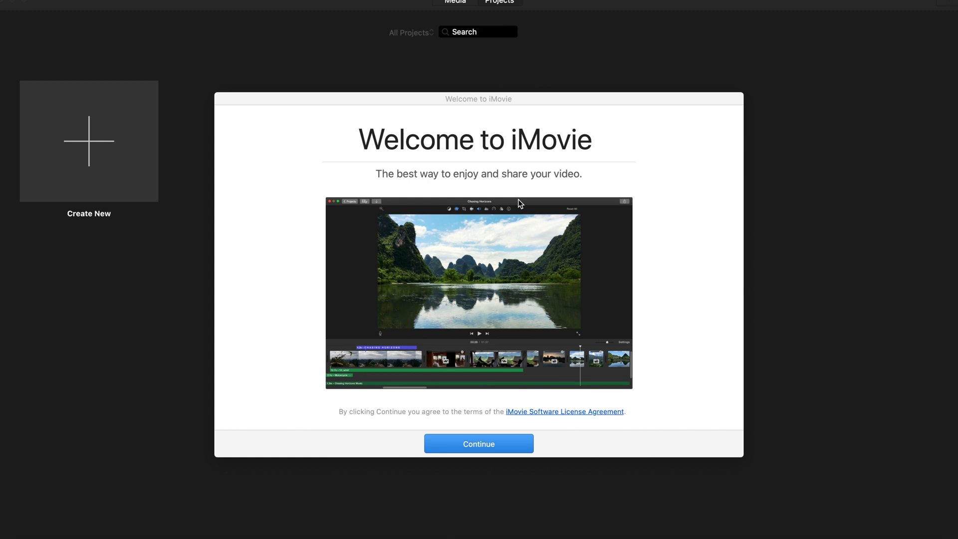
mouse_move(518, 225)
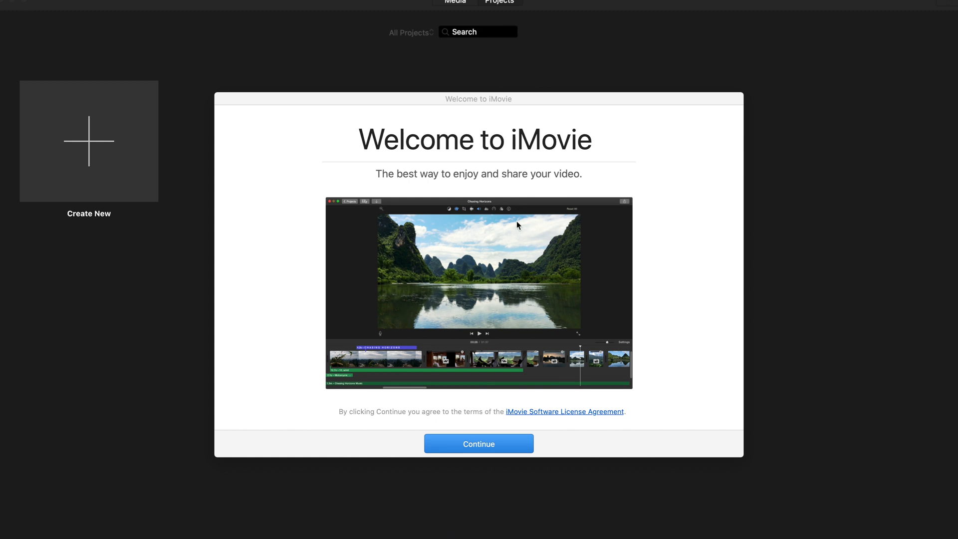
- Continue past the Welcome to iMovie screen and Get Started to reach the projects browser
left_click(477, 443)
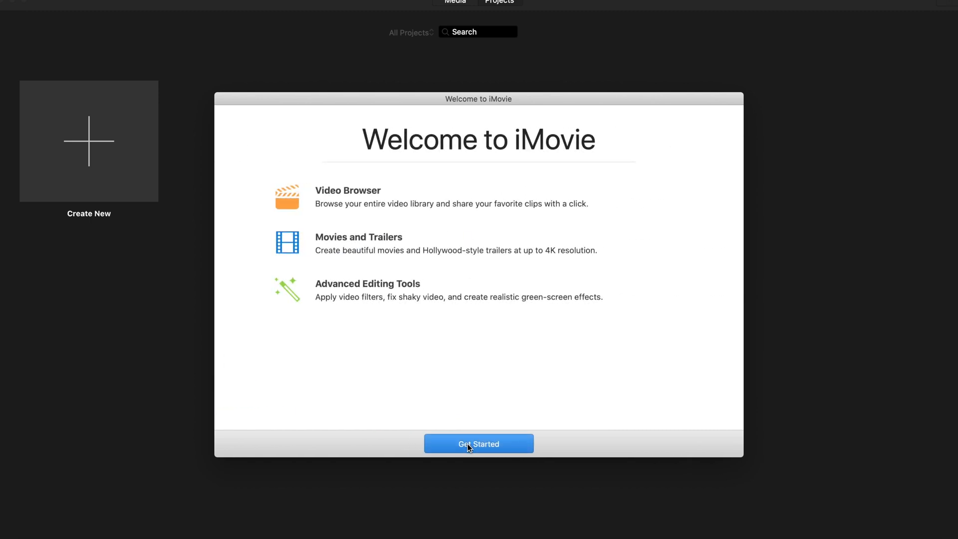
left_click(478, 443)
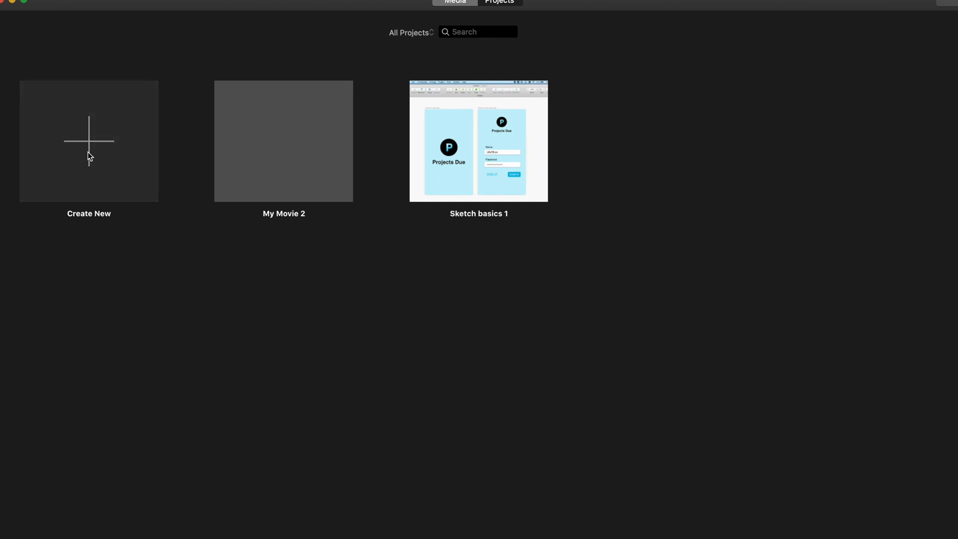
mouse_move(78, 206)
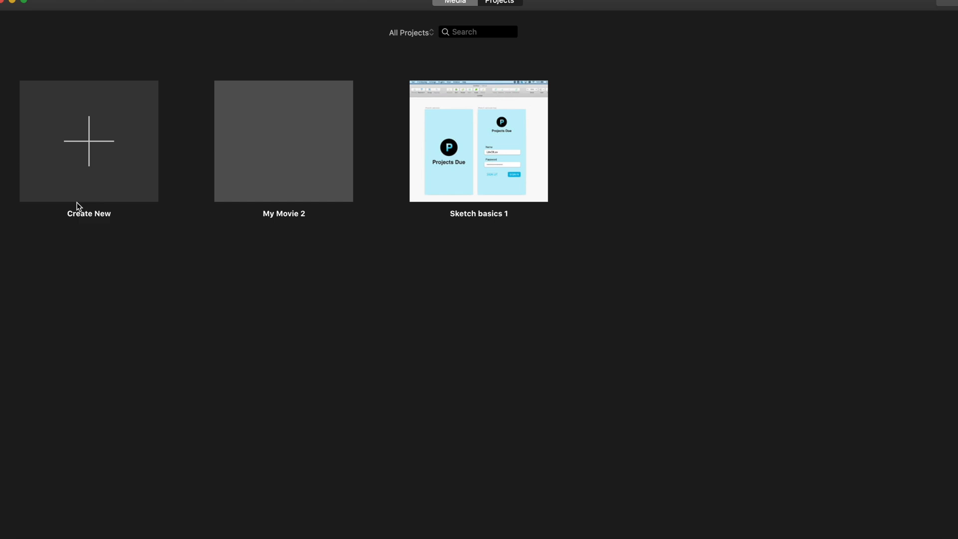
- Create My Movie 4 and import 4klifeoflevimoviefix.mp4 from the Desktop
left_click(89, 141)
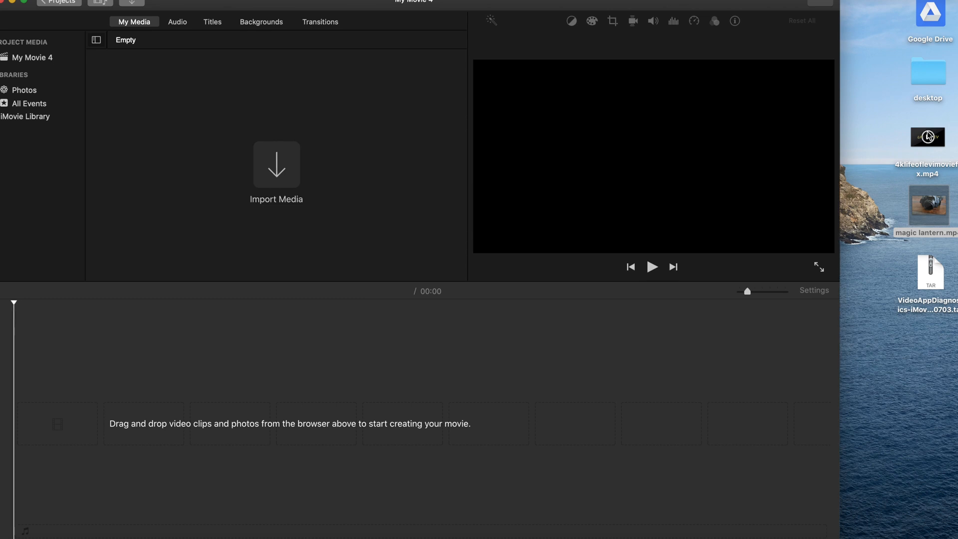
mouse_move(940, 133)
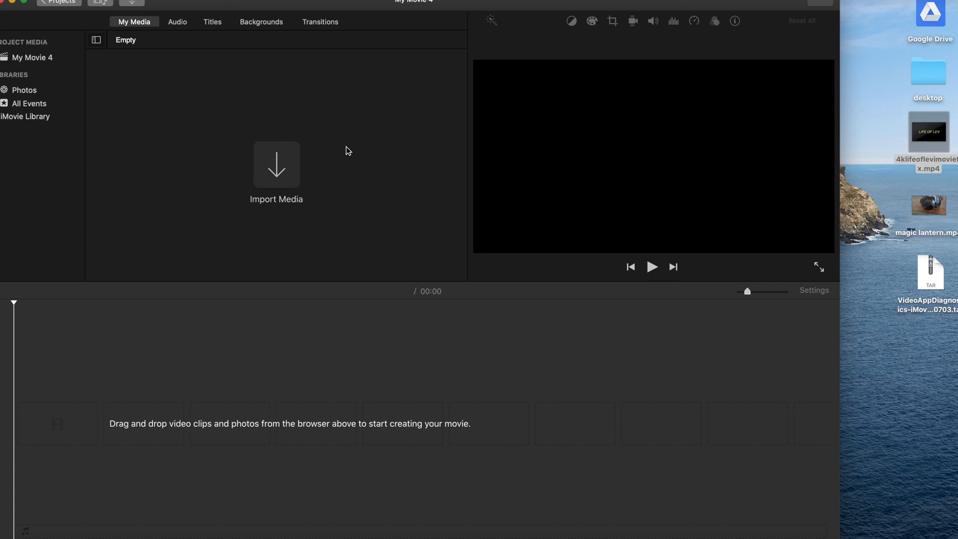
mouse_move(281, 177)
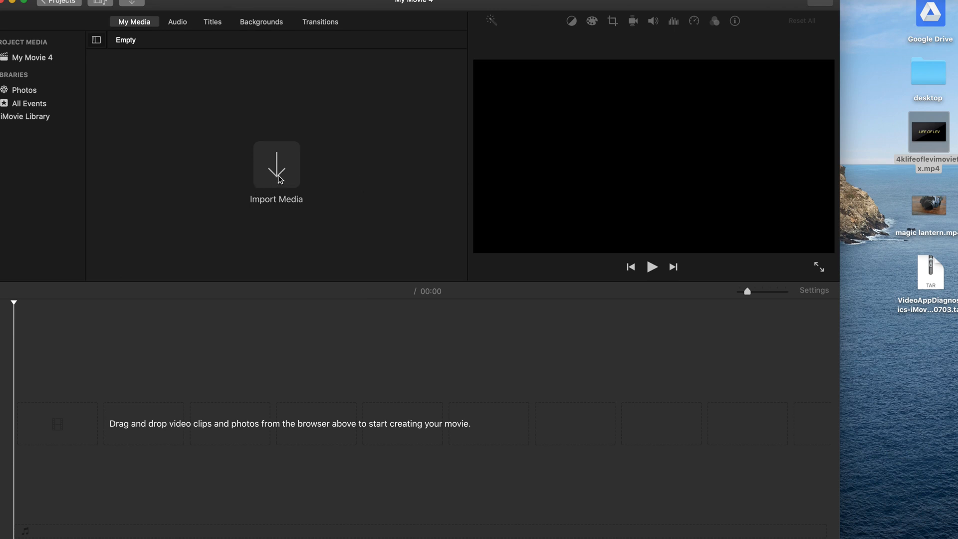
left_click(276, 164)
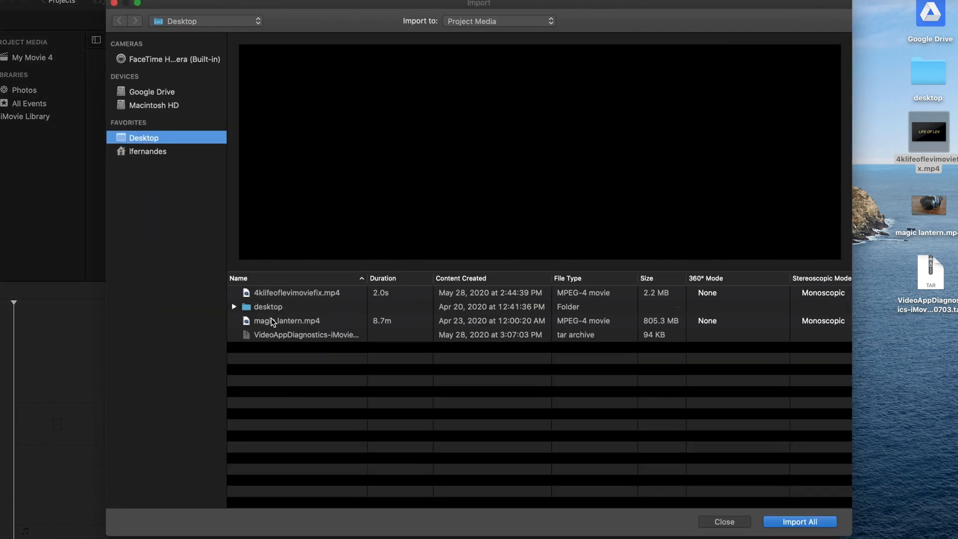
left_click(297, 292)
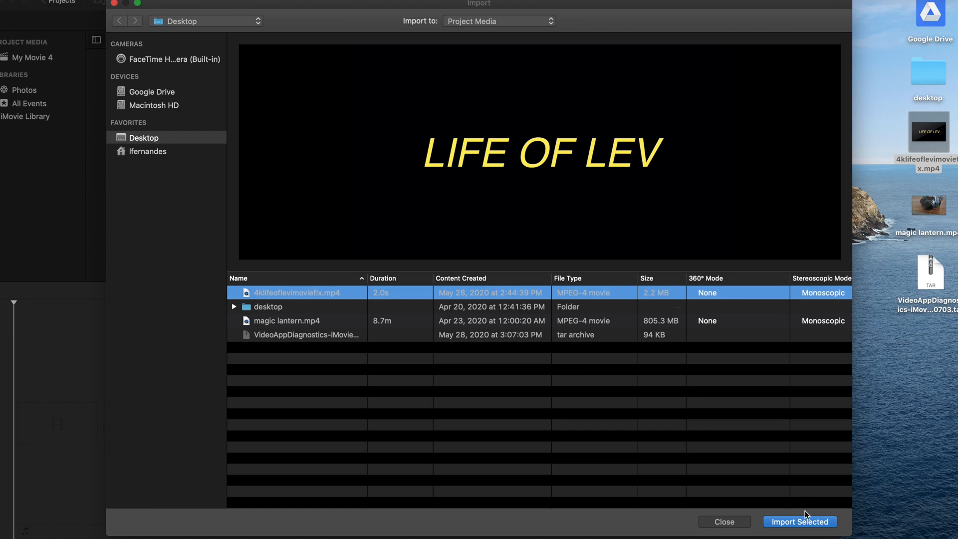
left_click(799, 521)
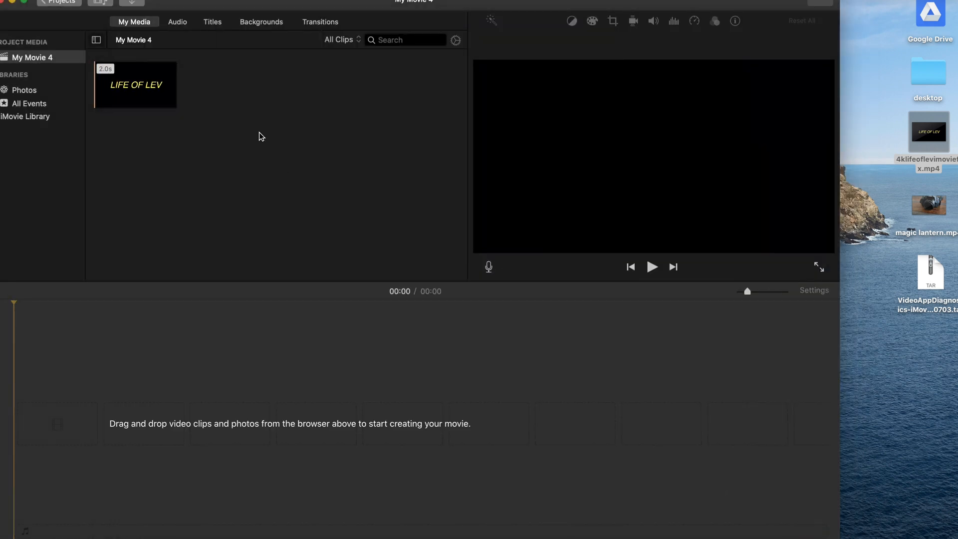
- Add the LIFE OF LEV clip to the timeline and confirm Project Settings shows 4K
left_click(135, 84)
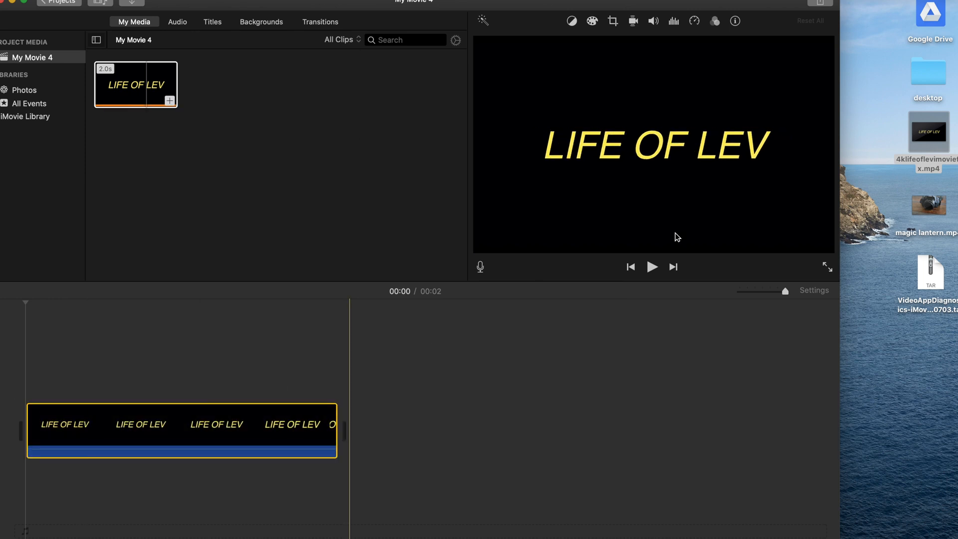
left_click(815, 290)
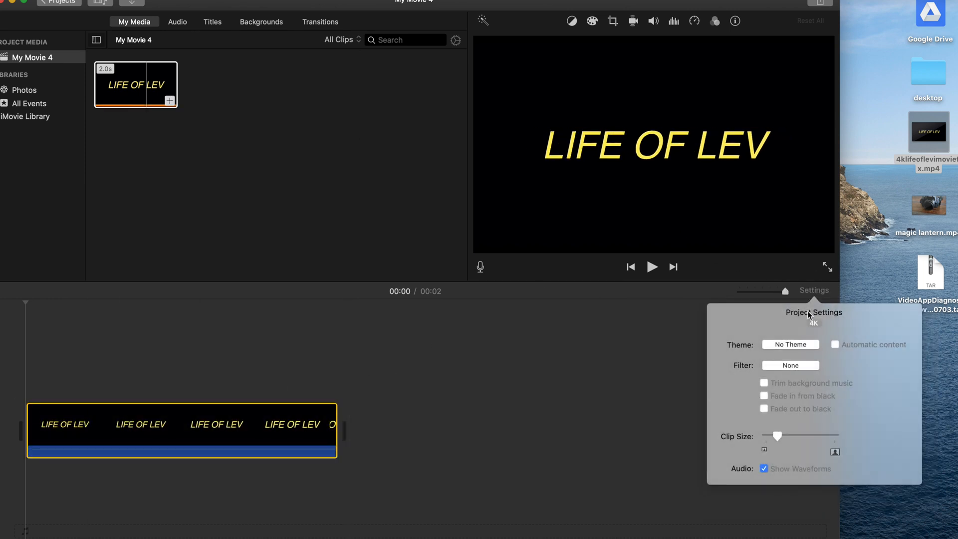
left_click(352, 169)
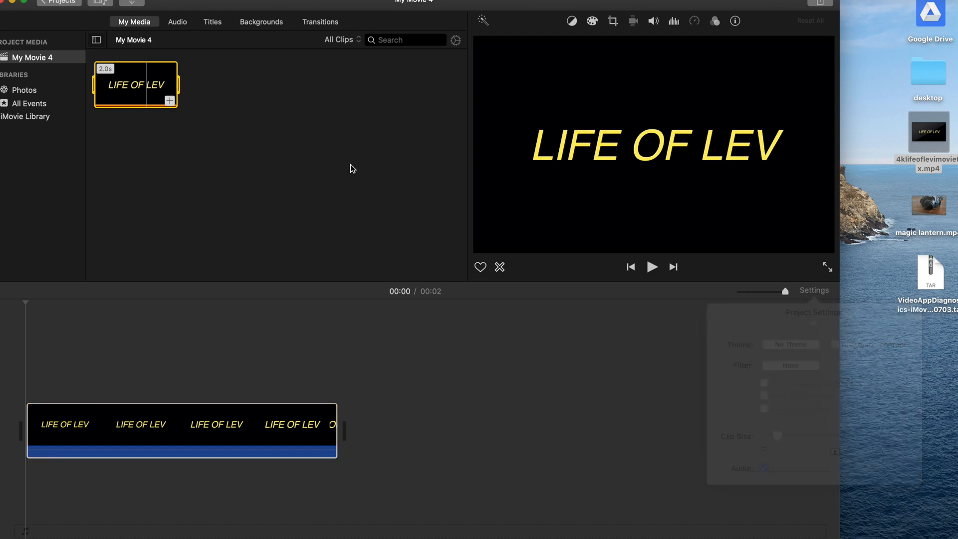